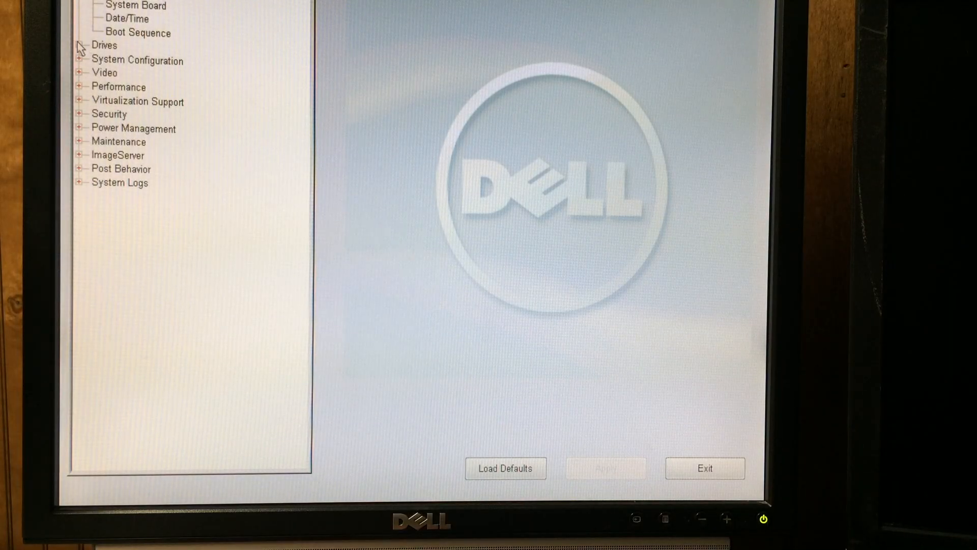
Show the erase settings for the 1.5 TB HGST drive, currently MS-DOS (FAT) named UNTITLED
click(84, 45)
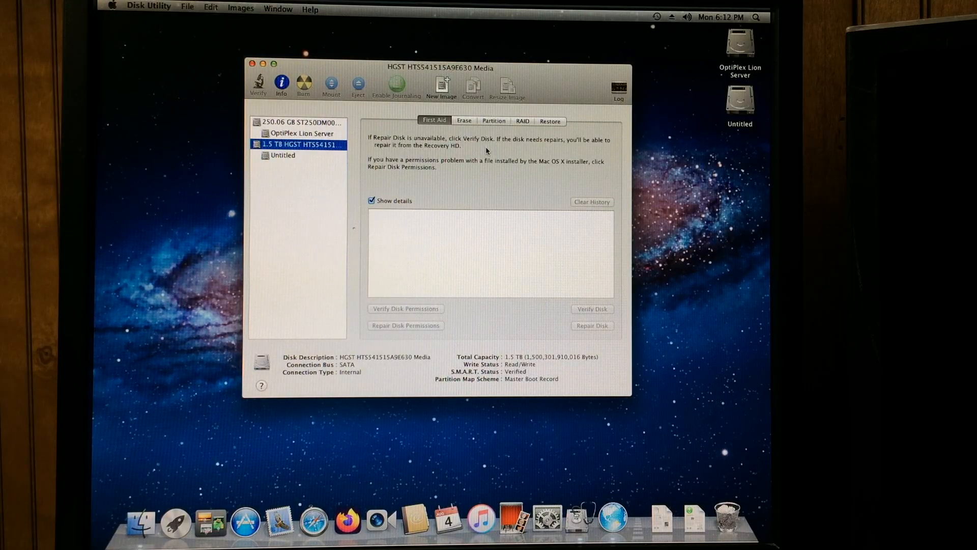
click(464, 121)
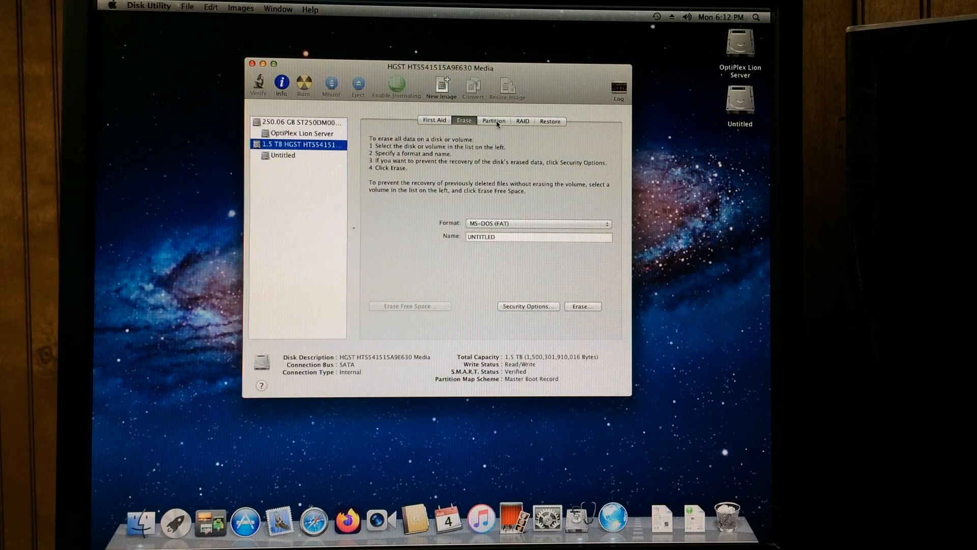
Choose a 3 Partitions layout for the 1.5 TB HGST drive
click(494, 121)
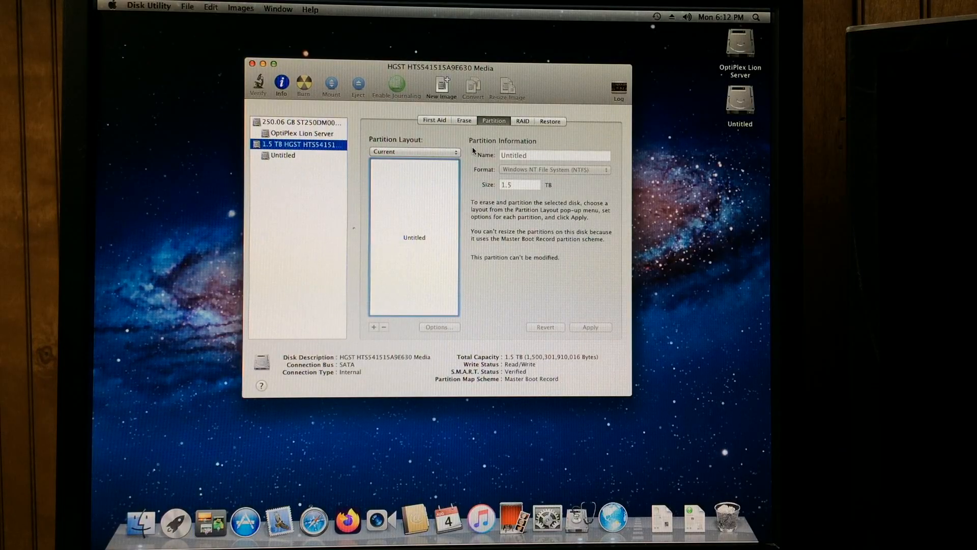
click(414, 151)
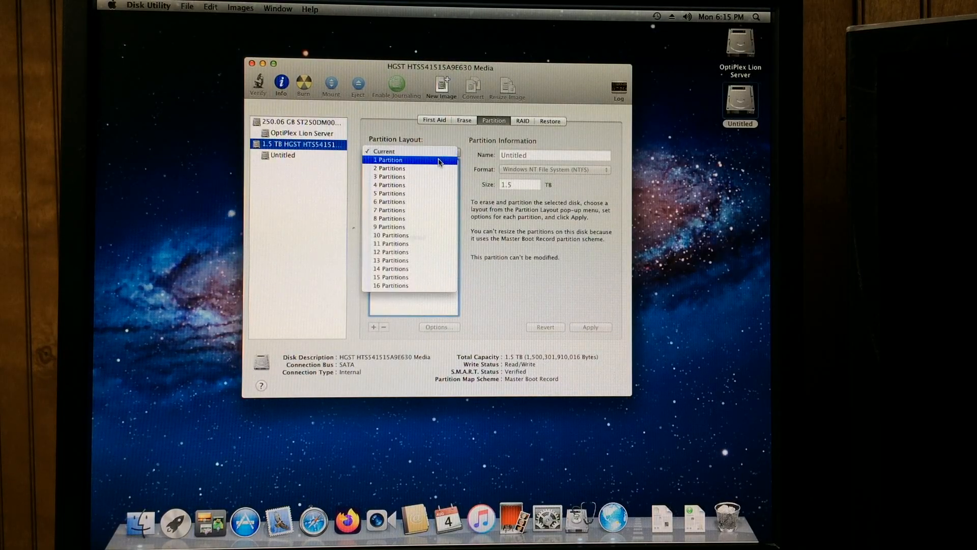
click(414, 151)
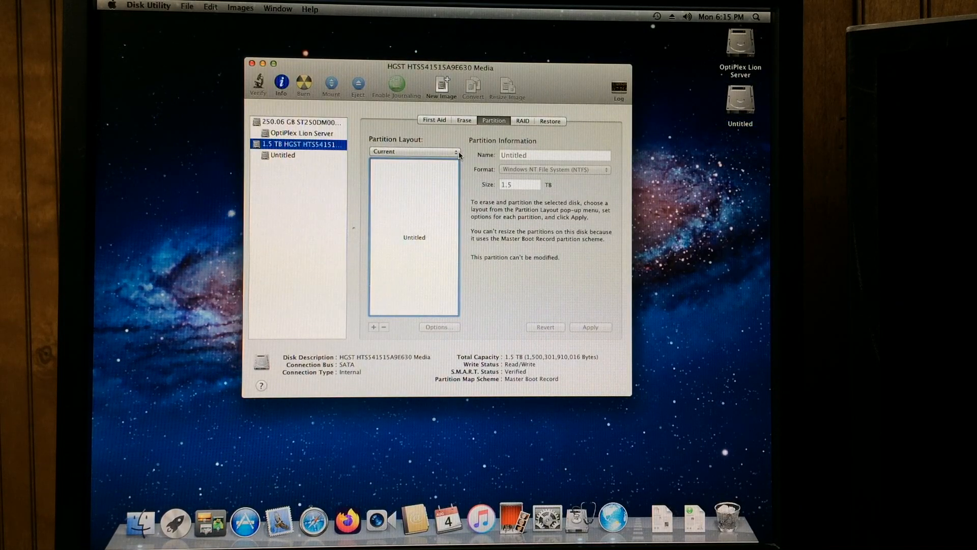
click(415, 151)
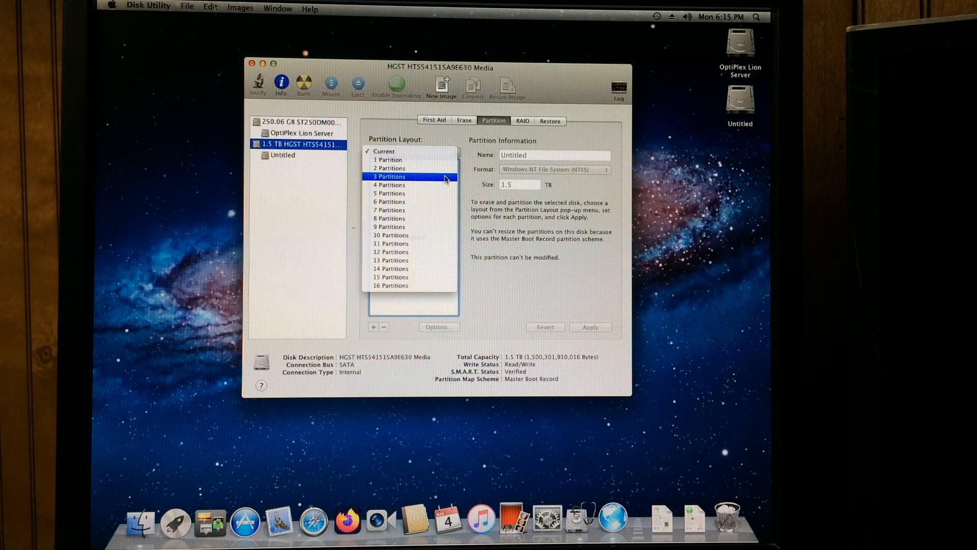
click(390, 176)
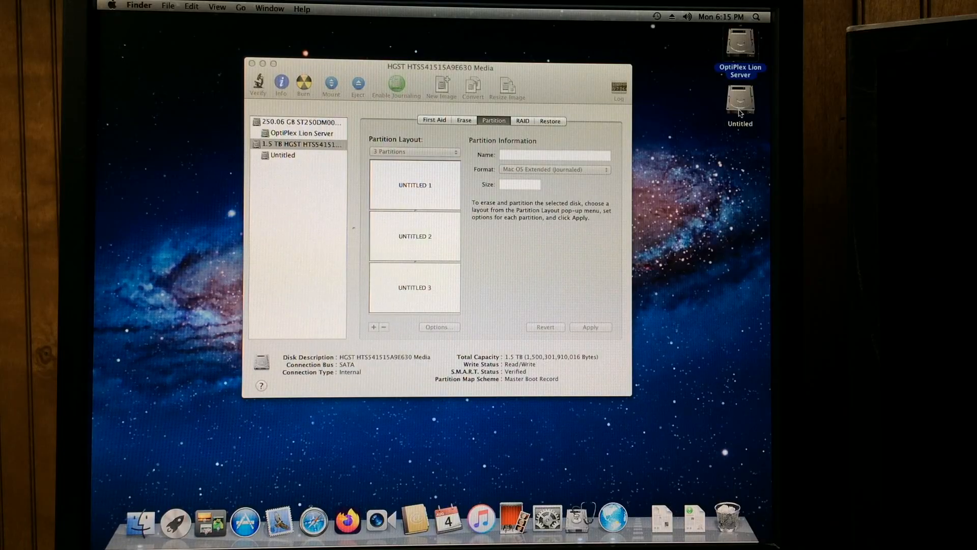
mouse_move(465, 231)
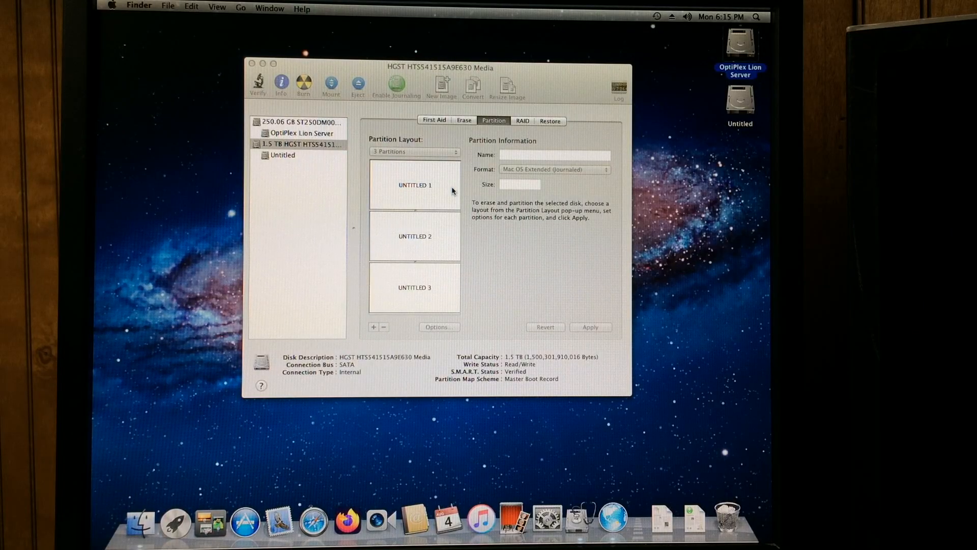
mouse_move(469, 225)
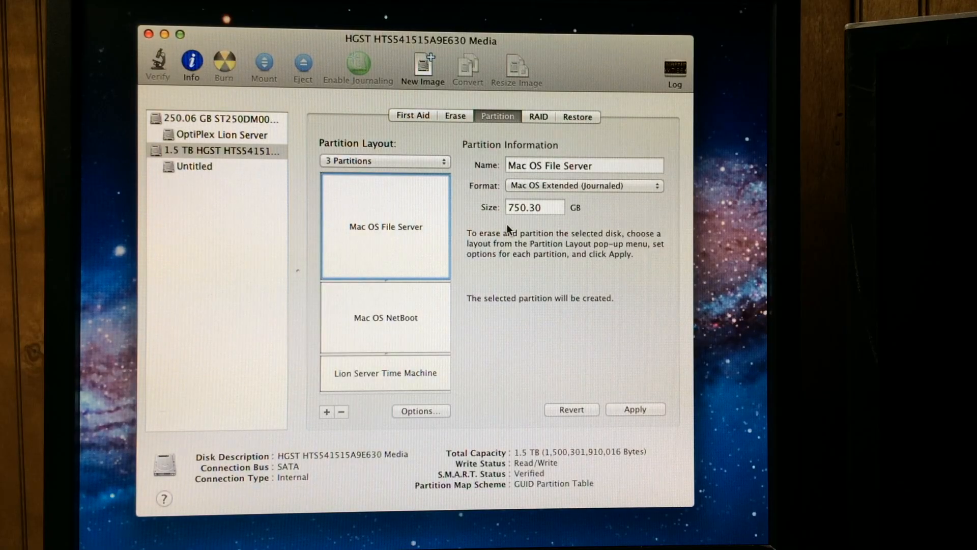
mouse_move(496, 226)
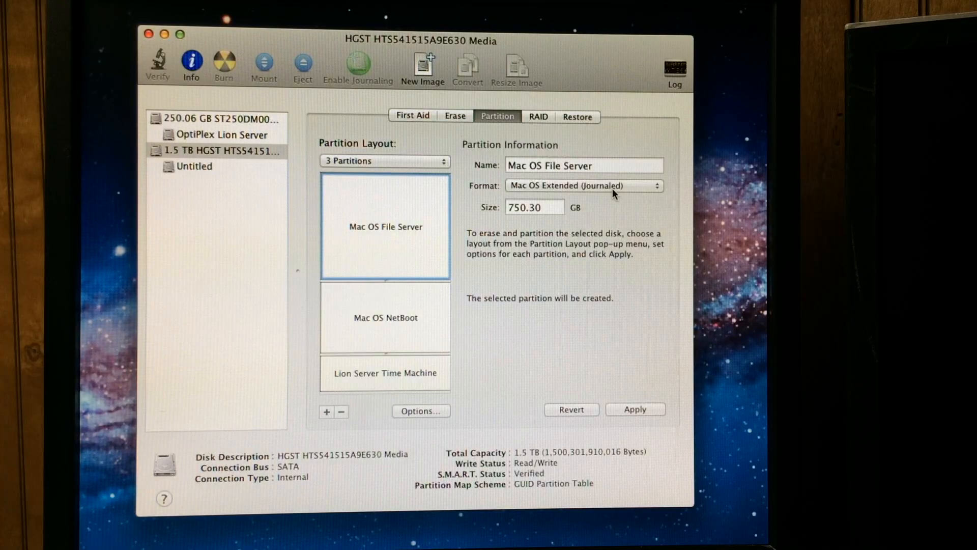
mouse_move(438, 249)
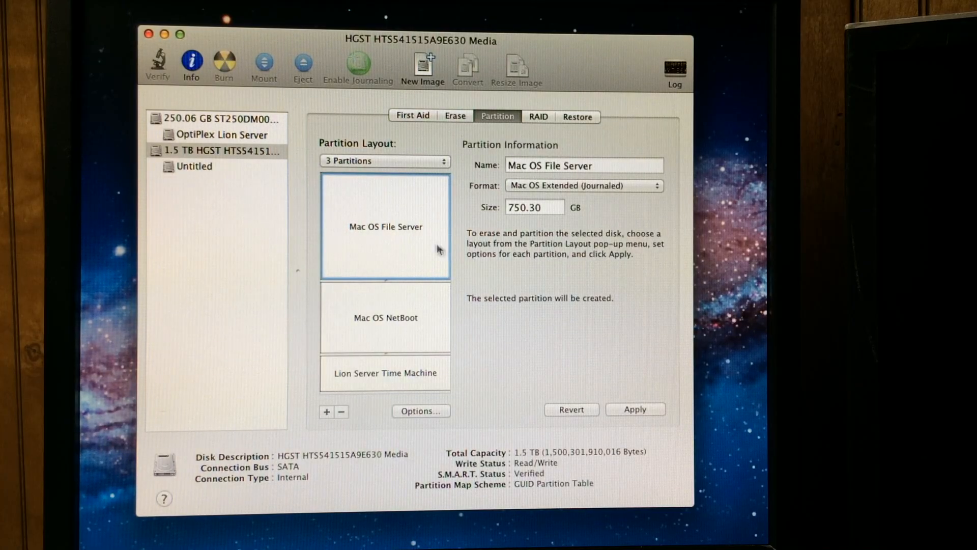
mouse_move(377, 234)
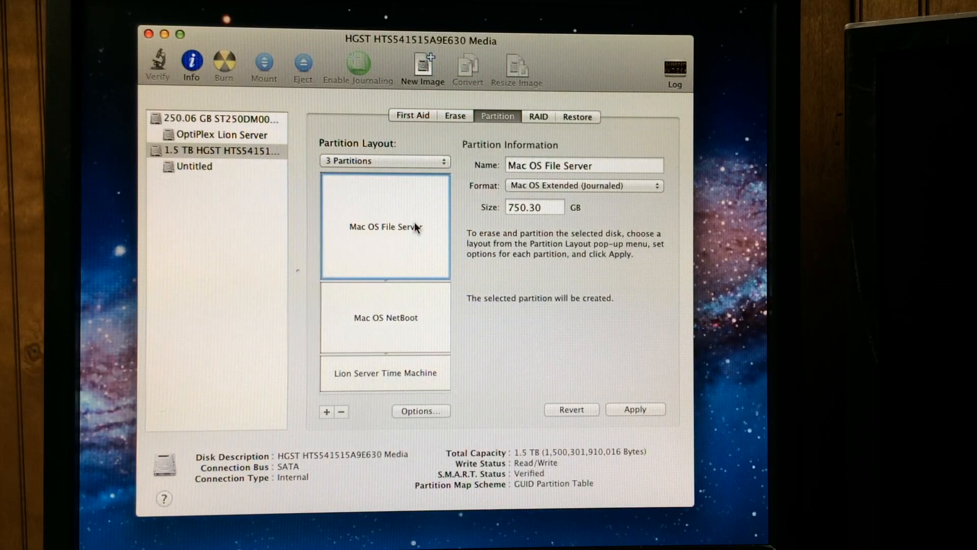
mouse_move(417, 228)
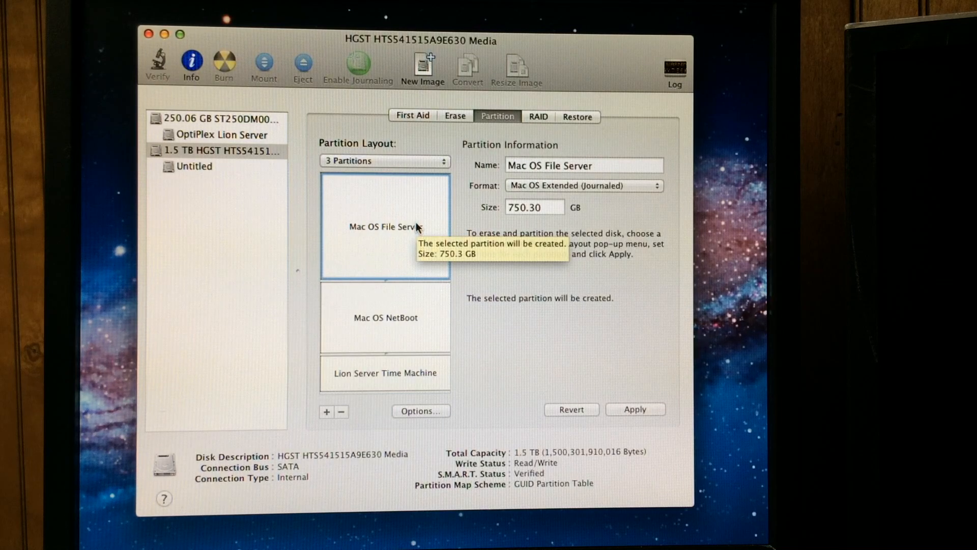
mouse_move(408, 240)
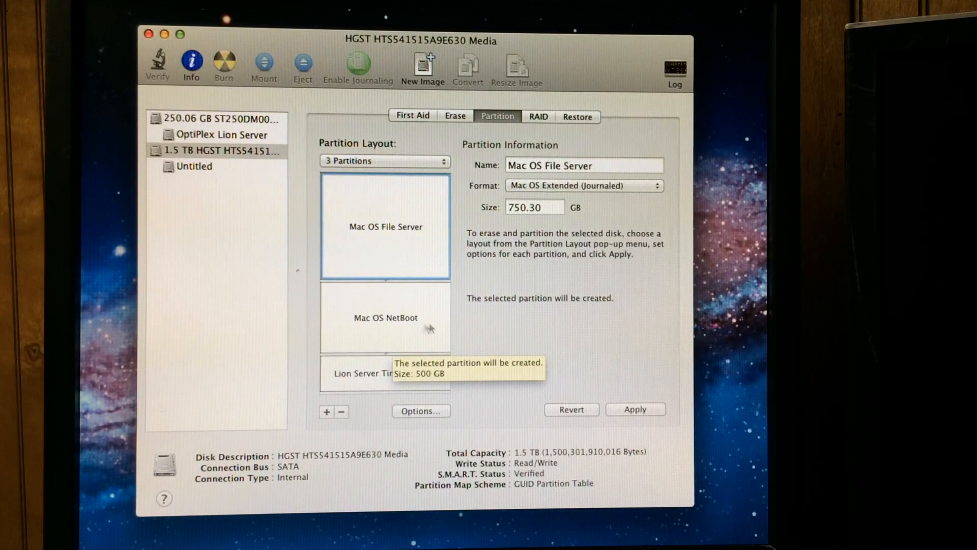
mouse_move(437, 339)
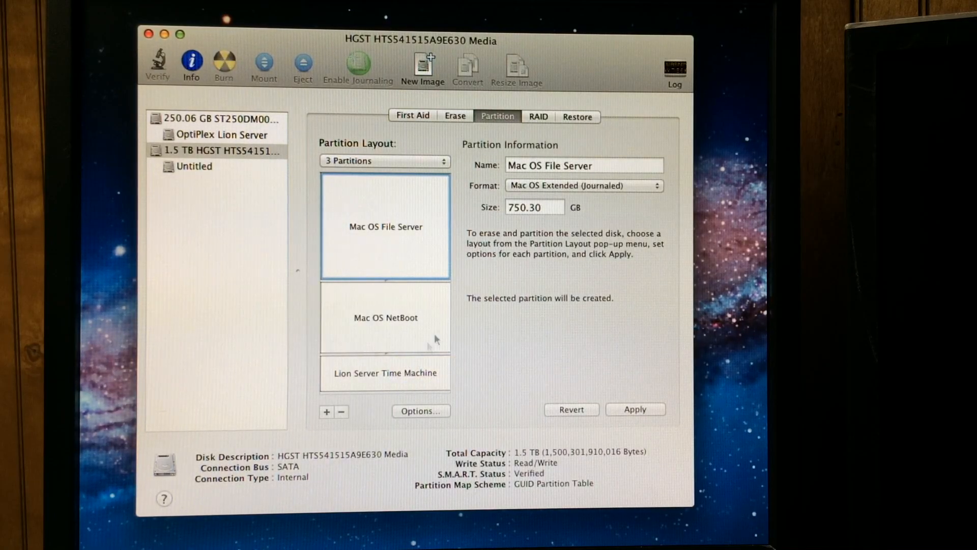
mouse_move(427, 328)
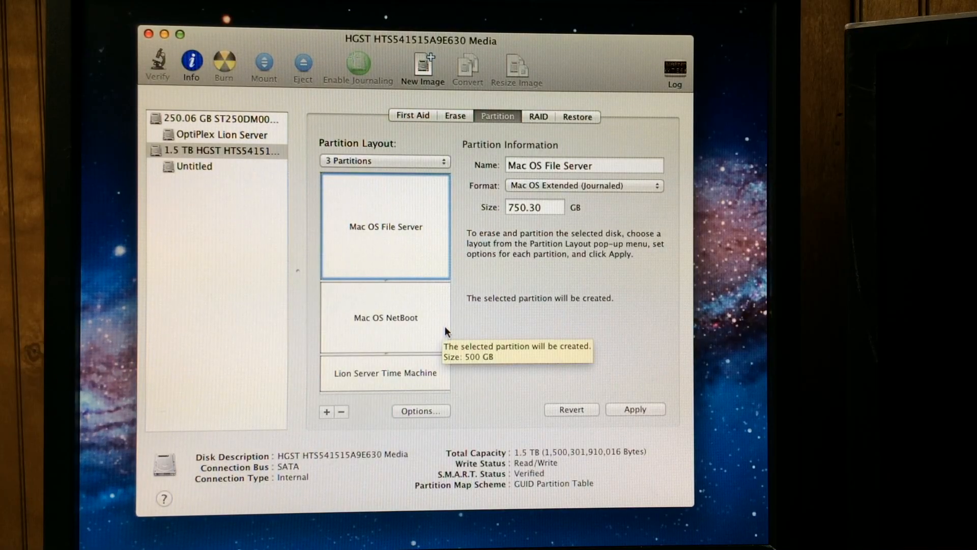
mouse_move(524, 331)
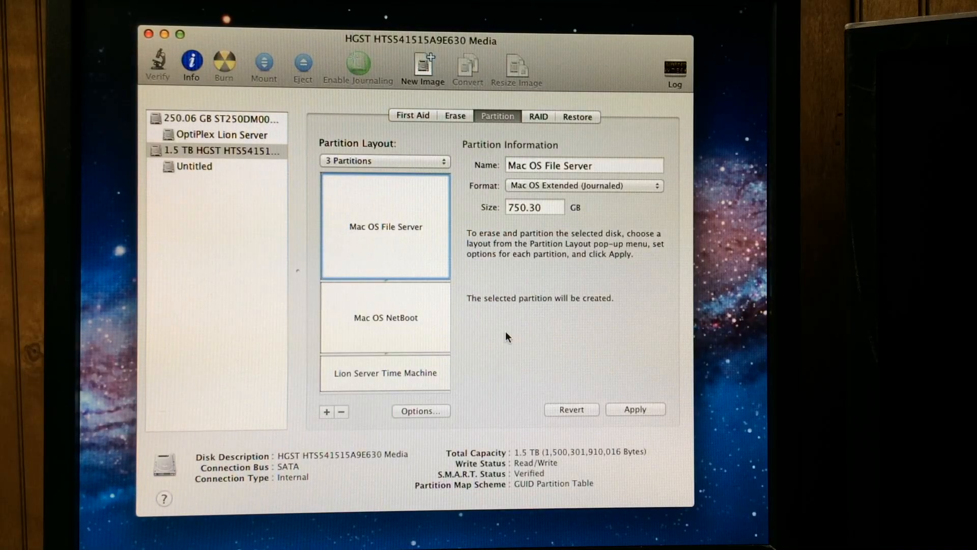
click(385, 318)
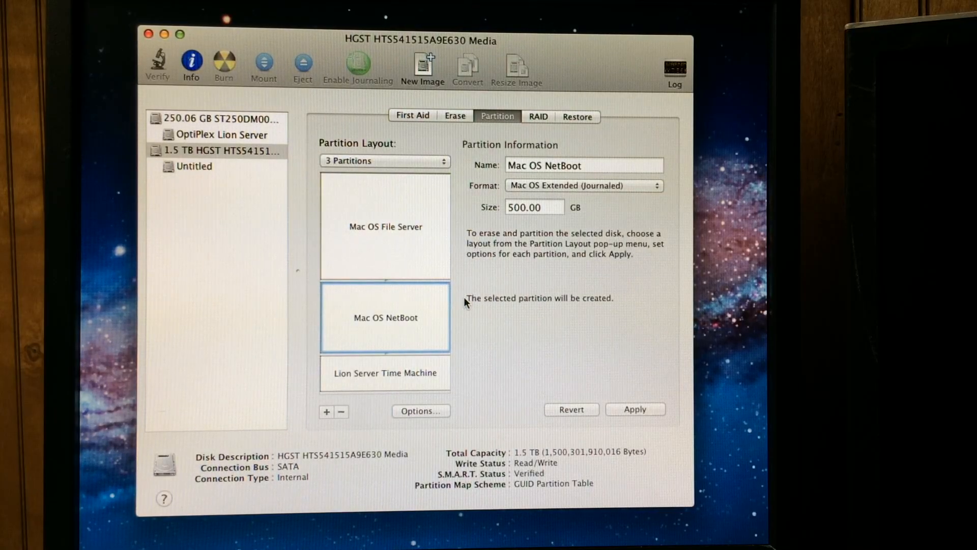
Check the Lion Server Time Machine partition is 250 GB and start partitioning the drive
click(385, 373)
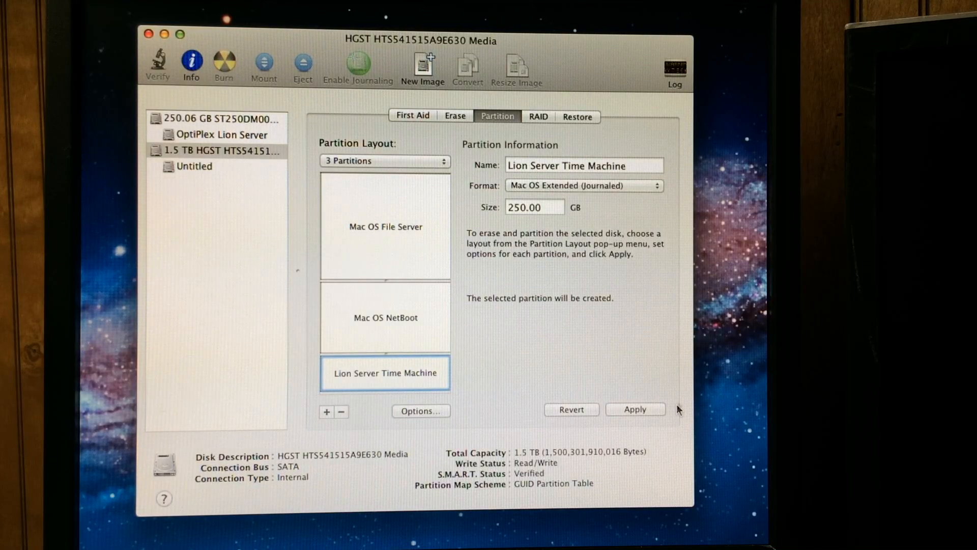
click(635, 409)
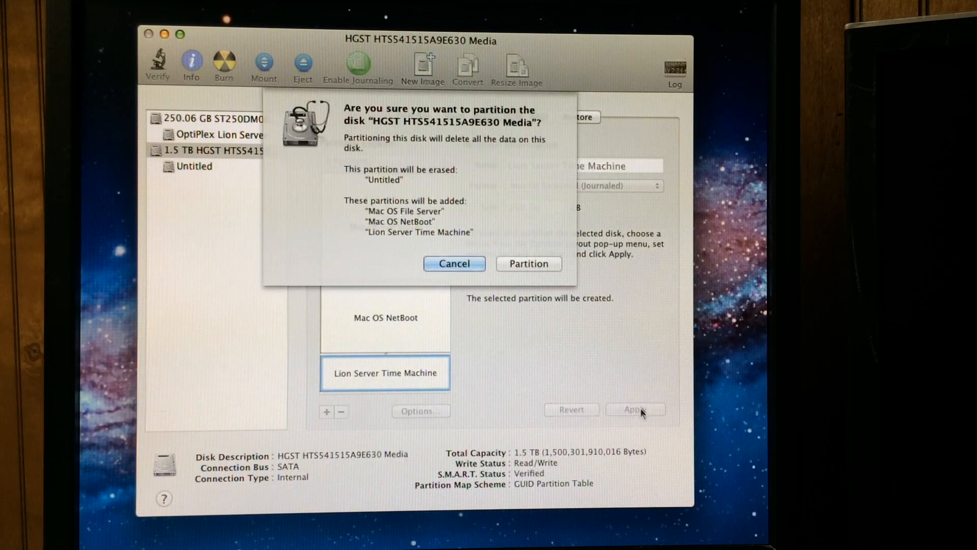
Confirm erasing Untitled and creating the three partitions so the new volumes mount
click(529, 263)
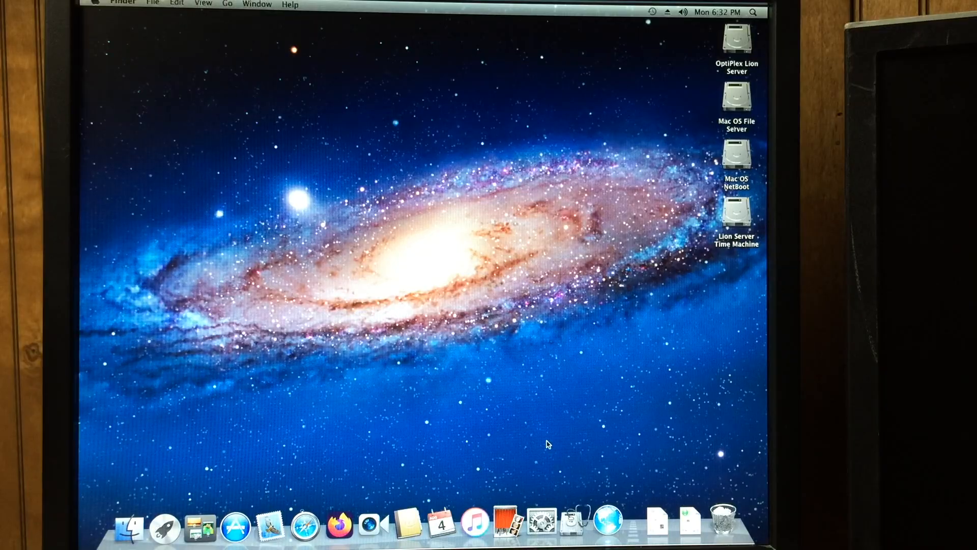
click(542, 526)
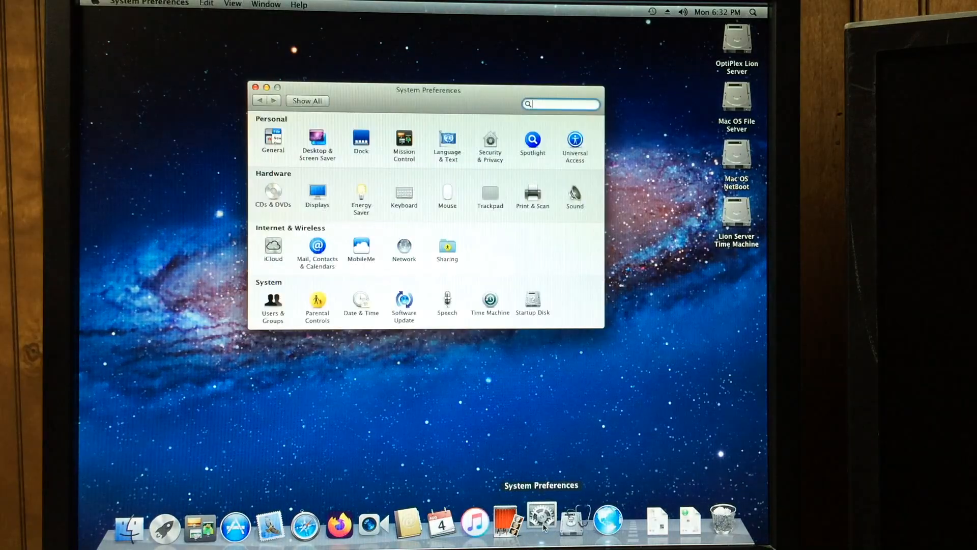
Set Time Machine to back up to the Lion Server Time Machine volume on the same drive
click(490, 300)
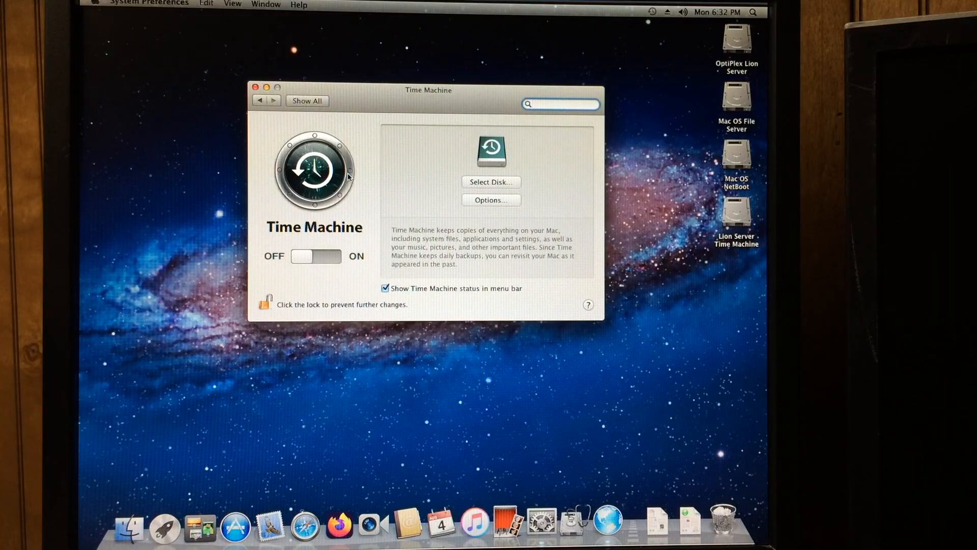
mouse_move(480, 181)
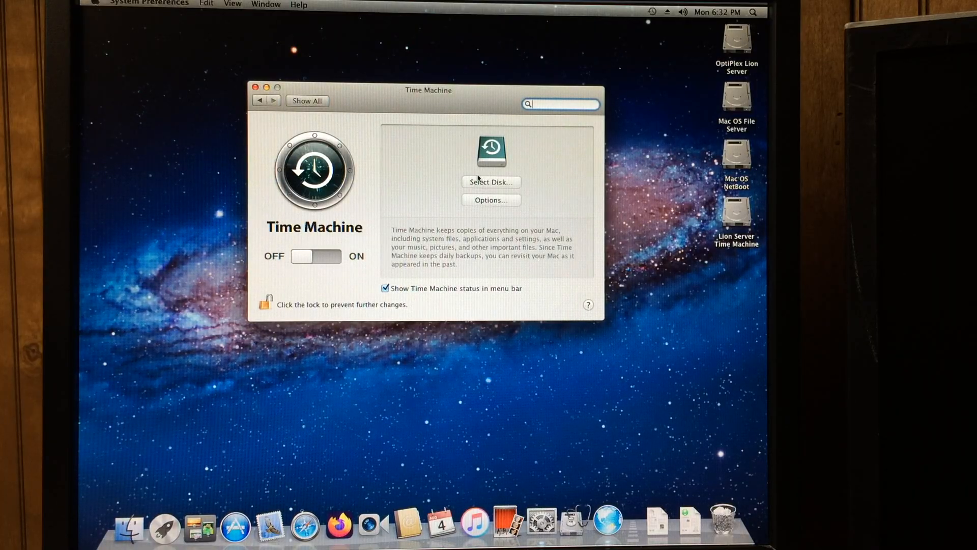
click(491, 182)
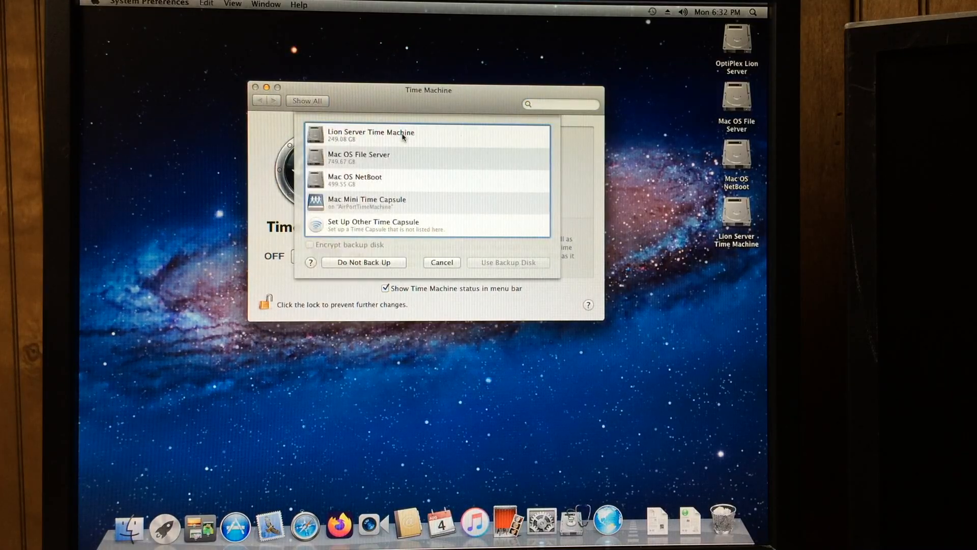
click(371, 135)
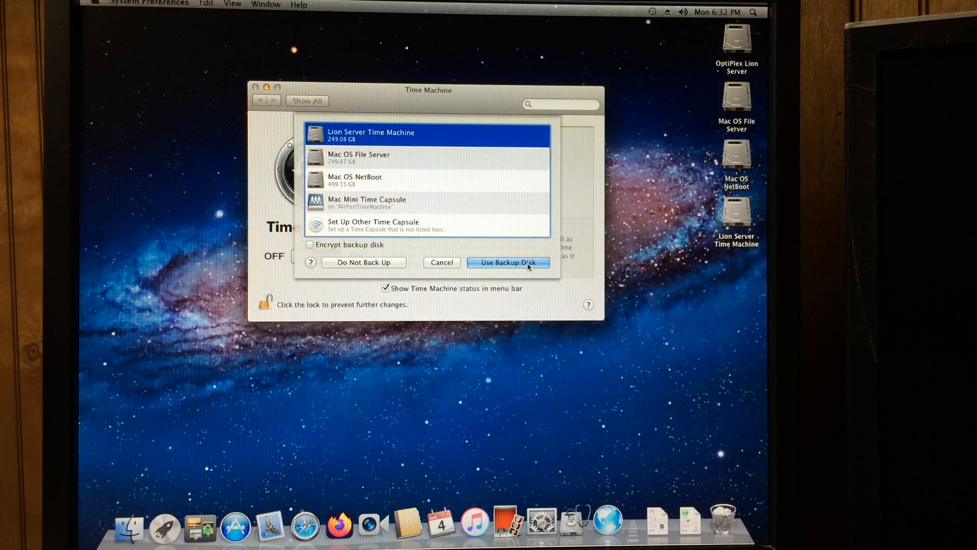
click(509, 263)
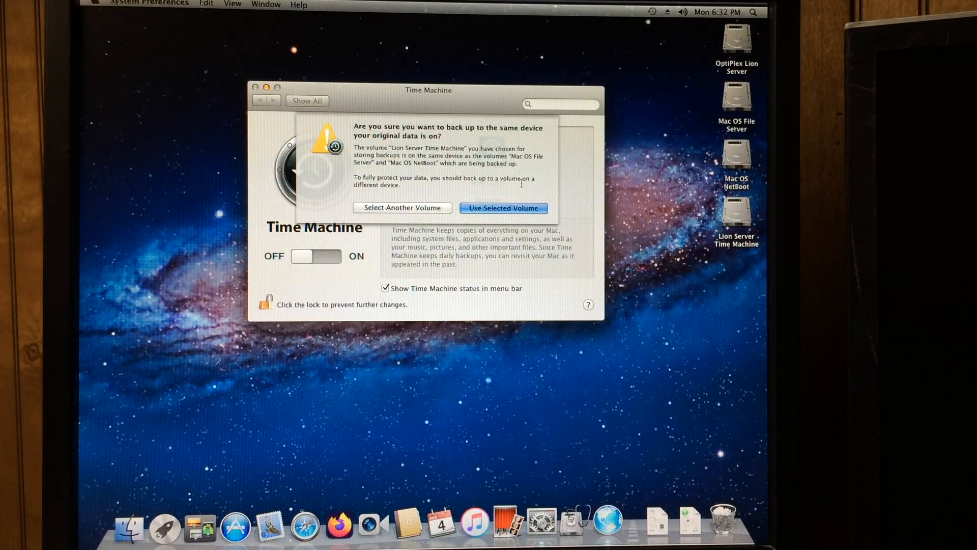
click(503, 208)
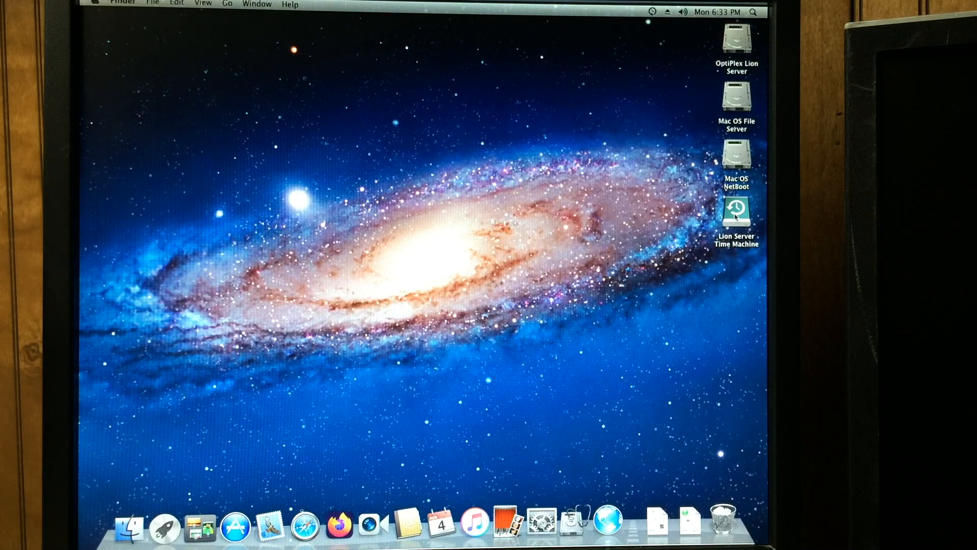
click(655, 12)
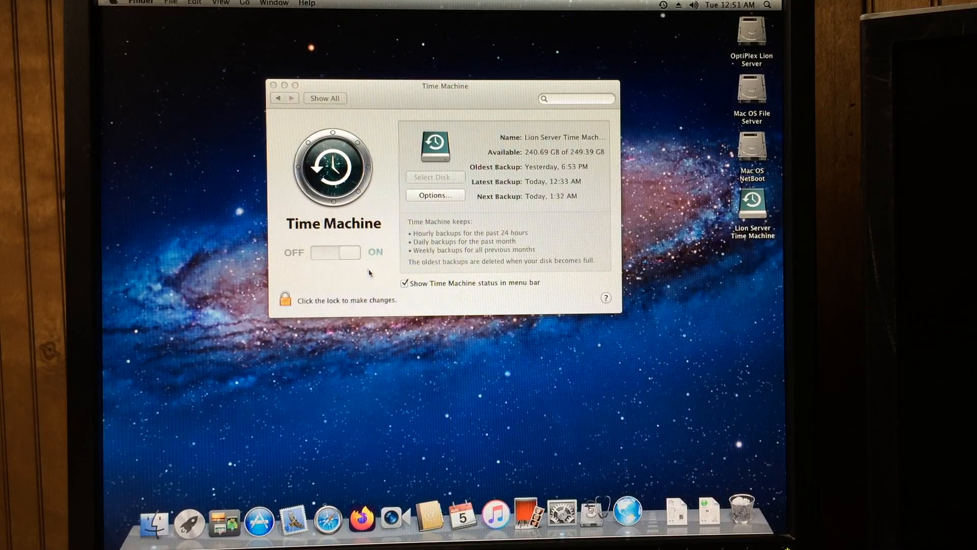
Review Time Machine options showing only Lion Server Time Machine (8.7 GB) excluded
click(435, 195)
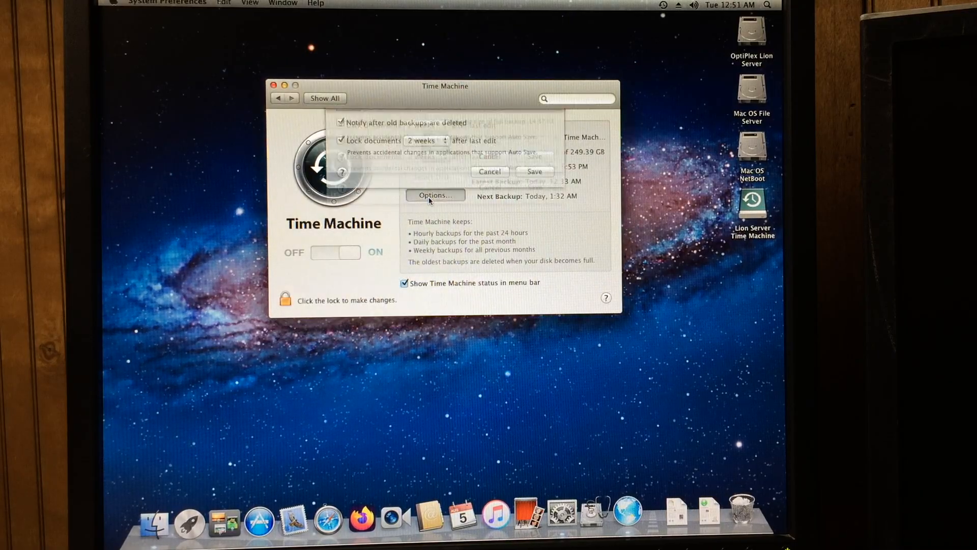
click(436, 195)
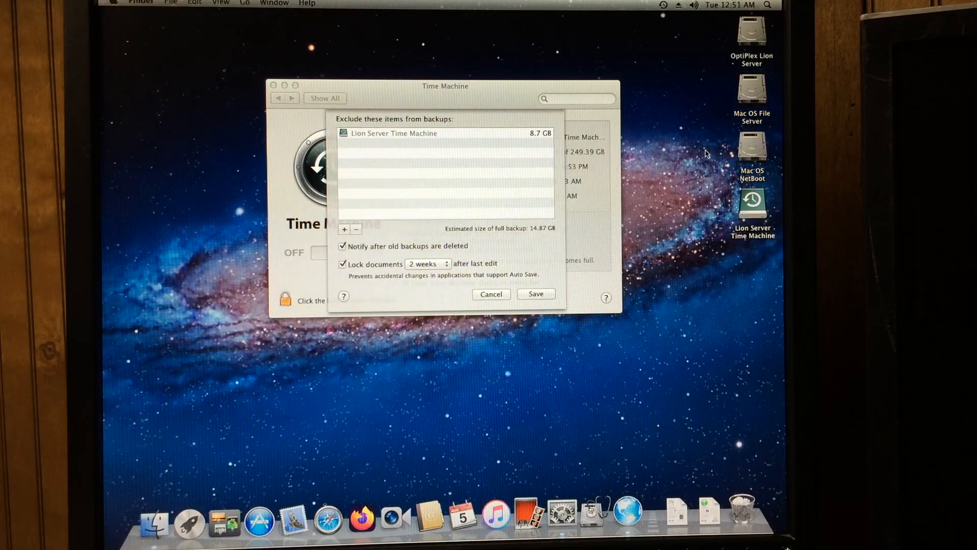
mouse_move(758, 215)
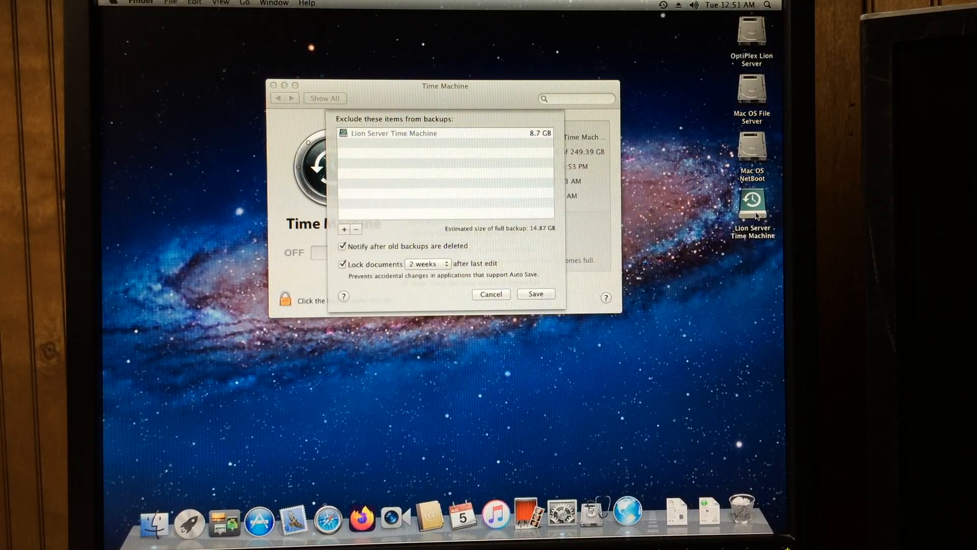
mouse_move(679, 148)
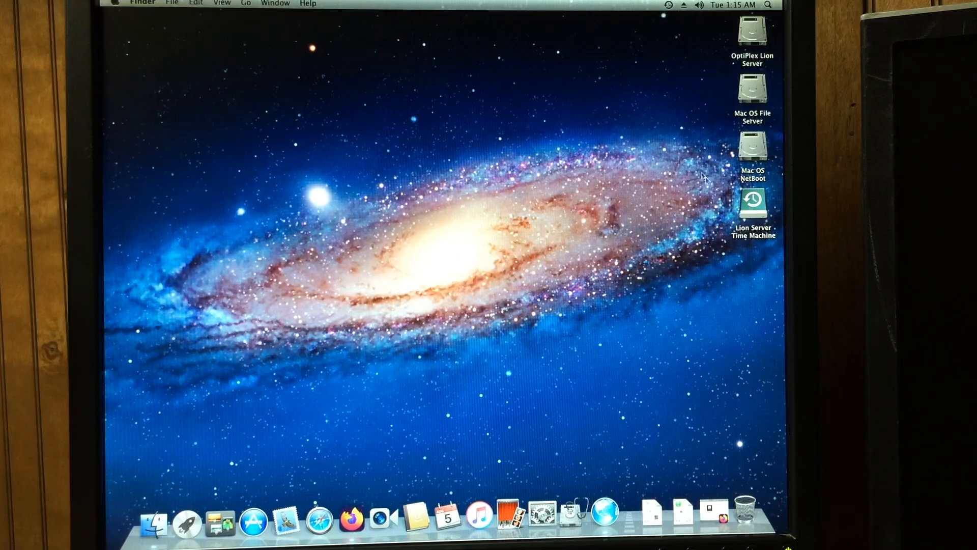
Open the Mac OS File Server volume and look over its Mac OS 9 and Mac OS X folders
double_click(755, 92)
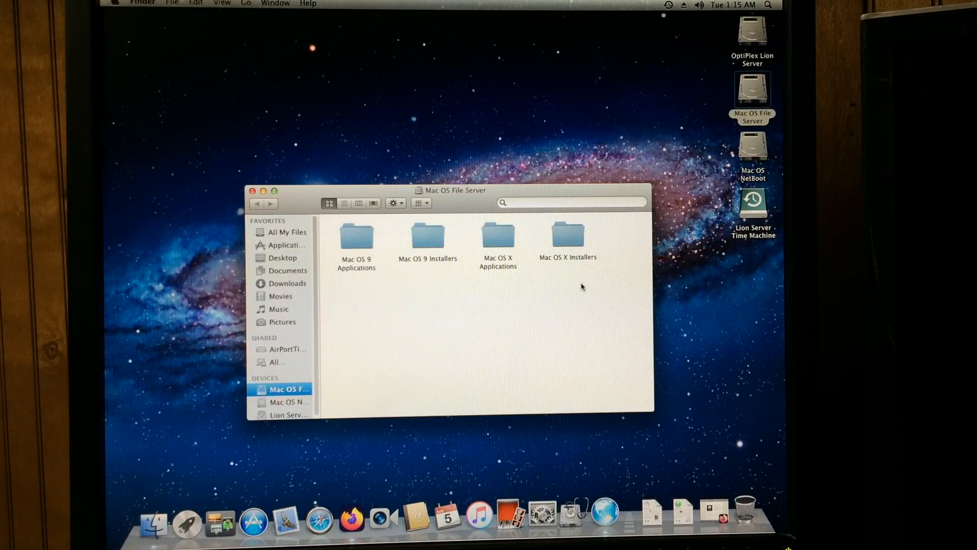
drag(461, 287, 567, 355)
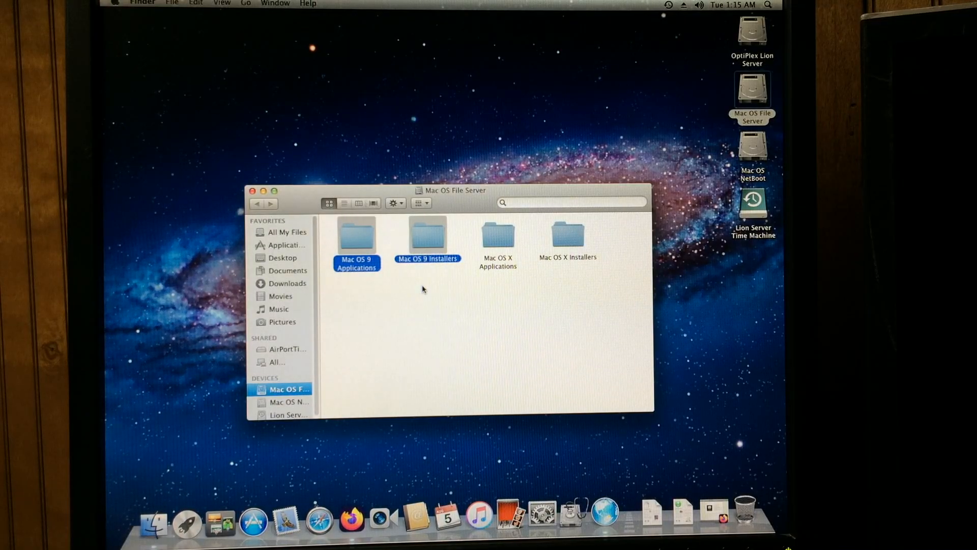
click(436, 289)
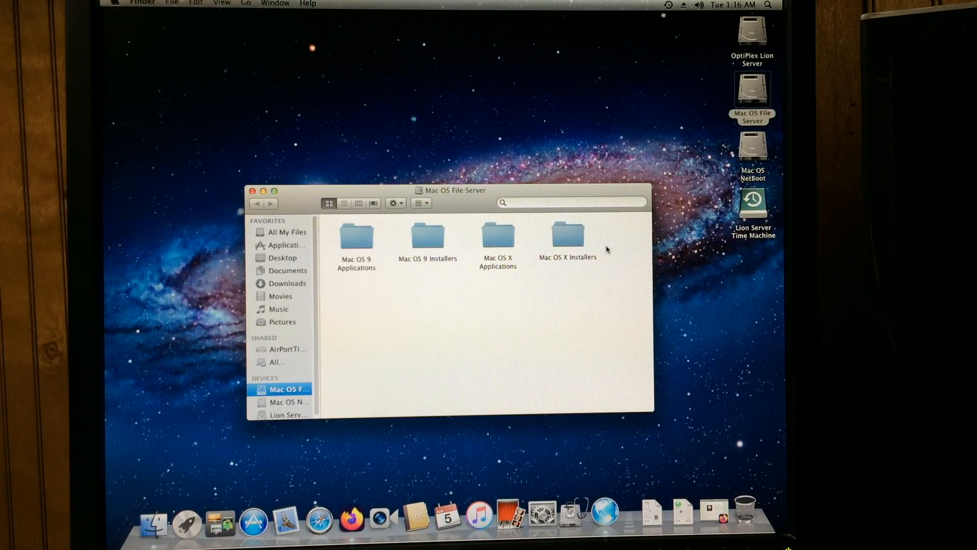
mouse_move(615, 280)
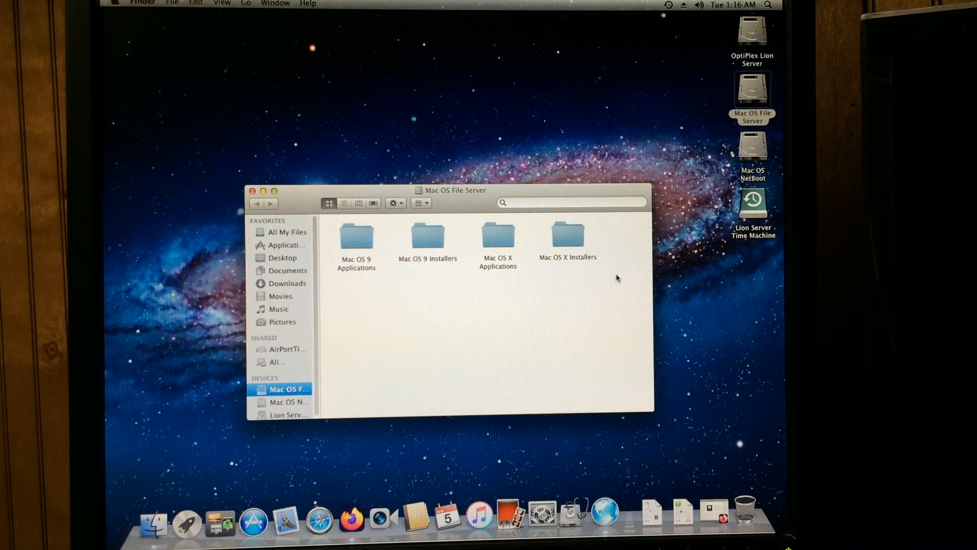
mouse_move(615, 280)
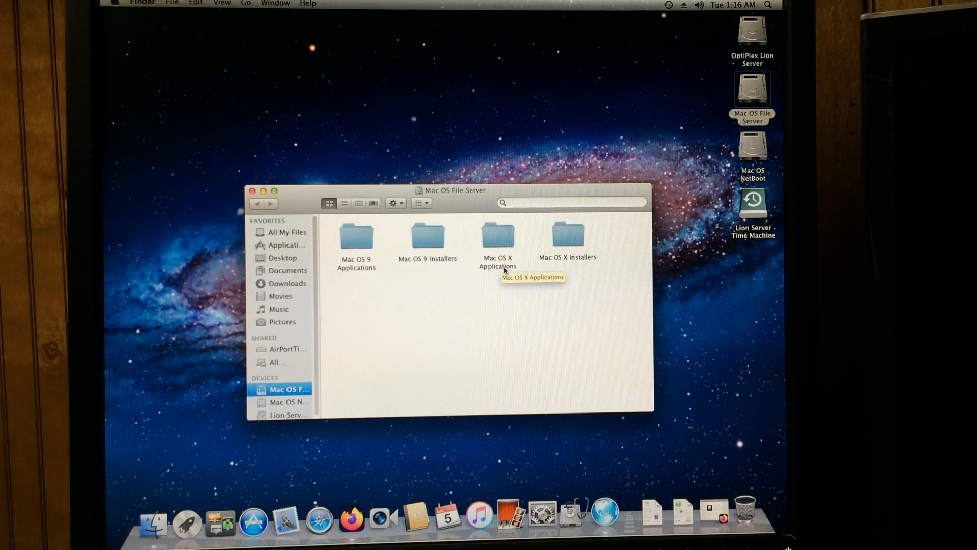
click(498, 237)
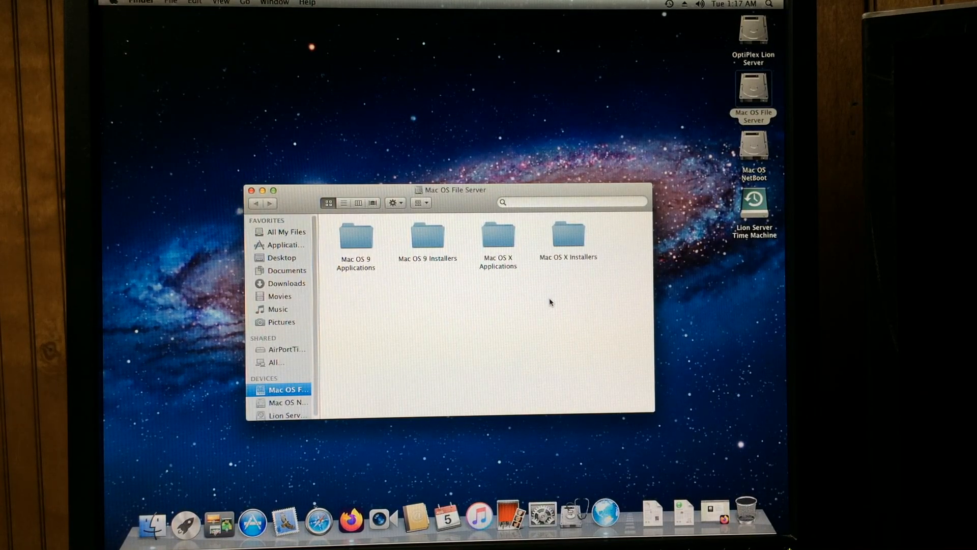
mouse_move(570, 331)
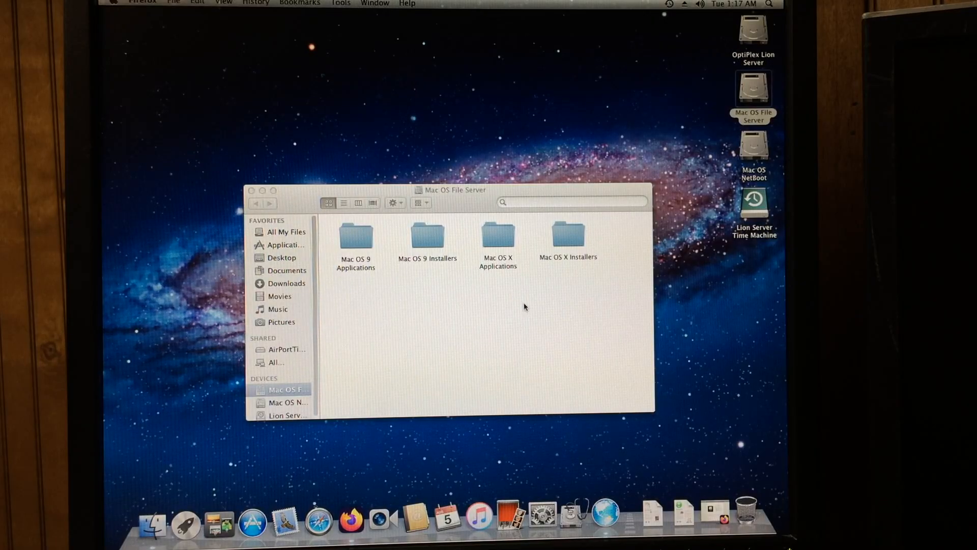
mouse_move(602, 399)
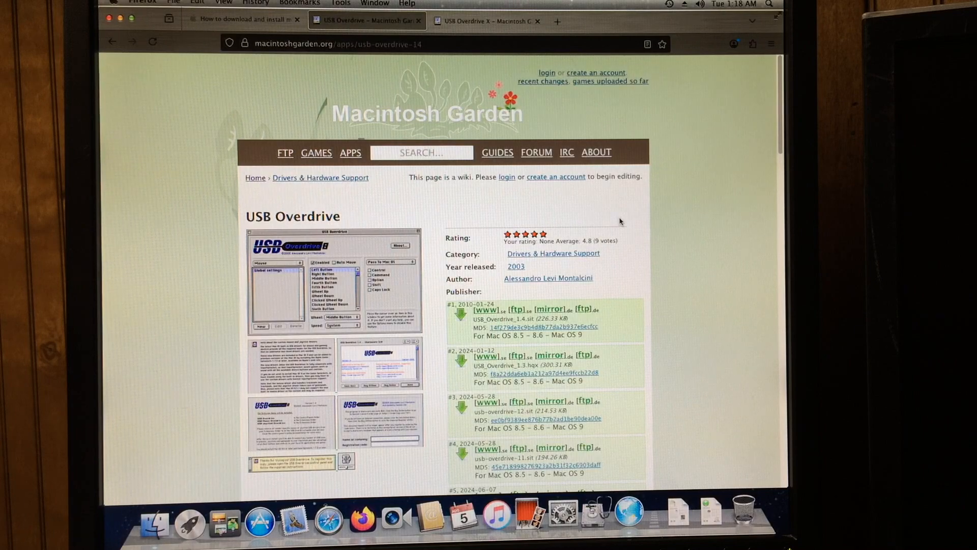
mouse_move(680, 243)
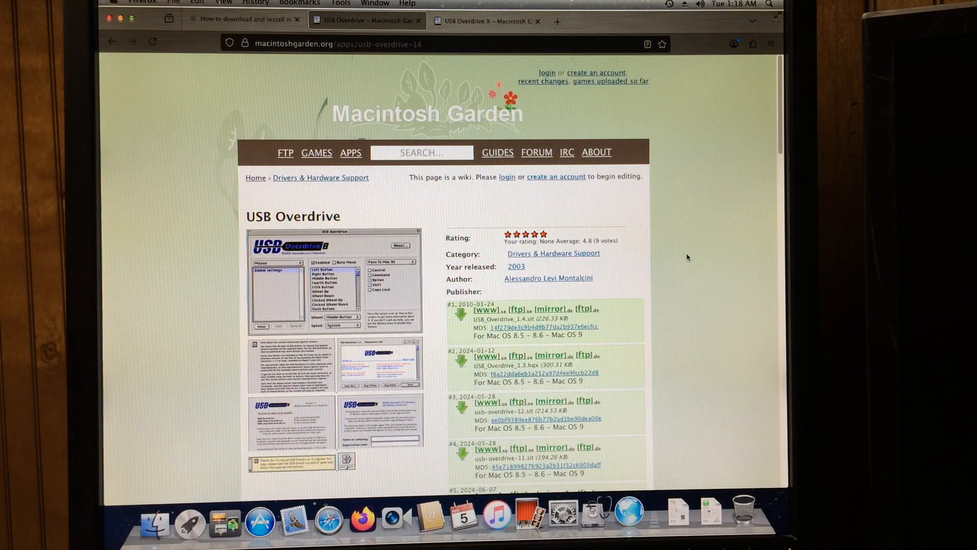
Scroll Apple's support page to the older macOS installers, Sierra 10.12 through Lion 10.7
scroll(down, 3)
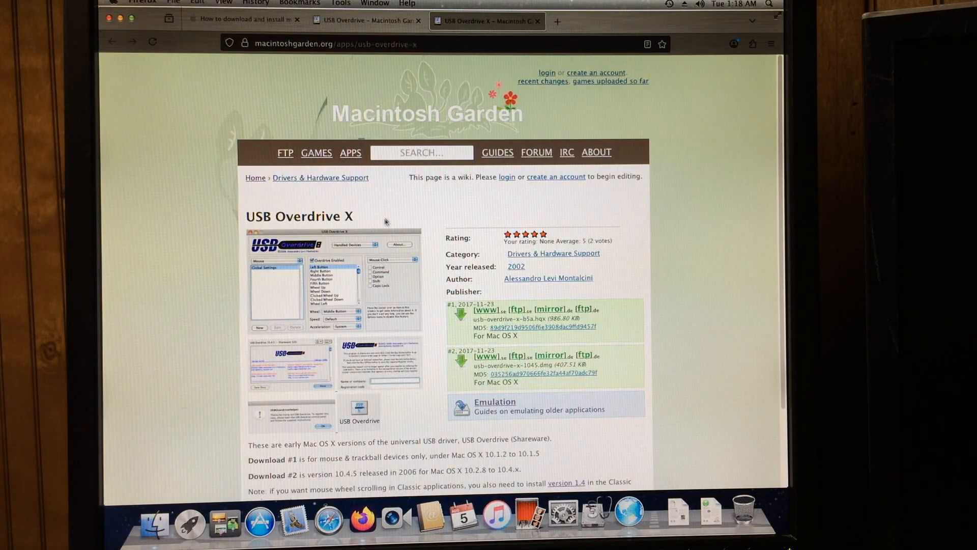
scroll(down, 3)
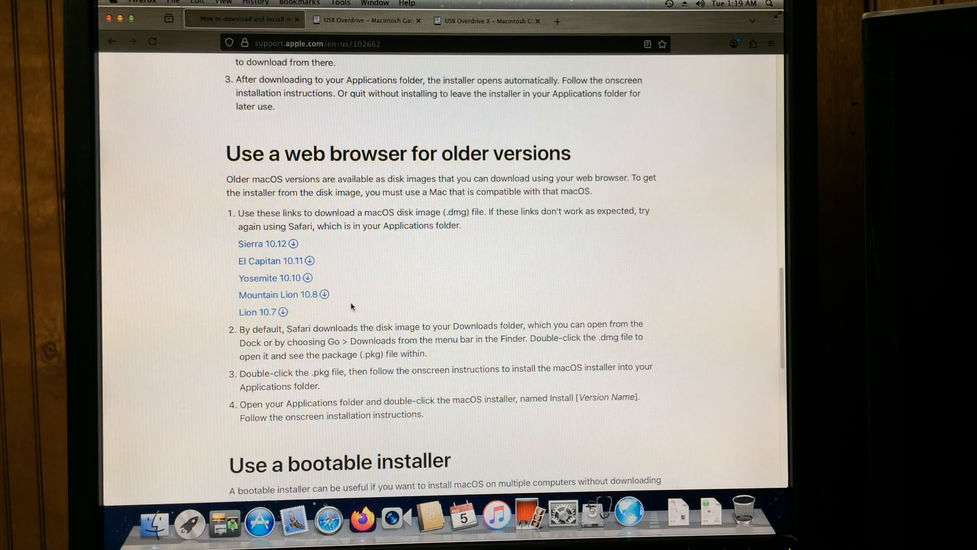
mouse_move(347, 299)
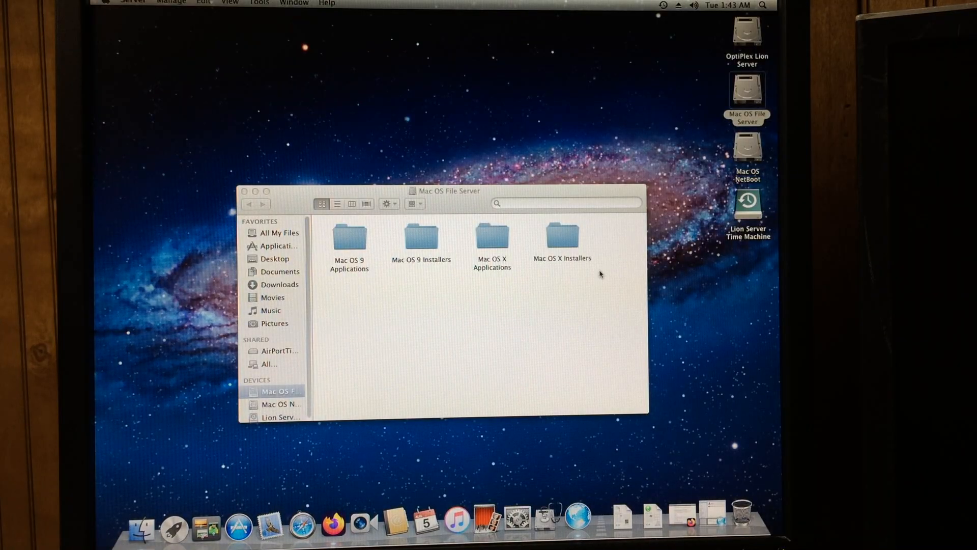
mouse_move(581, 271)
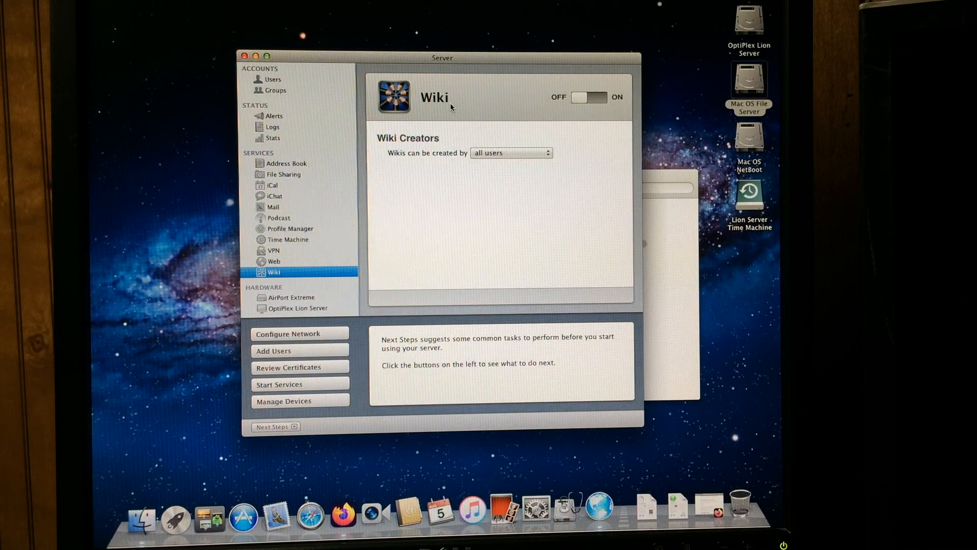
mouse_move(508, 283)
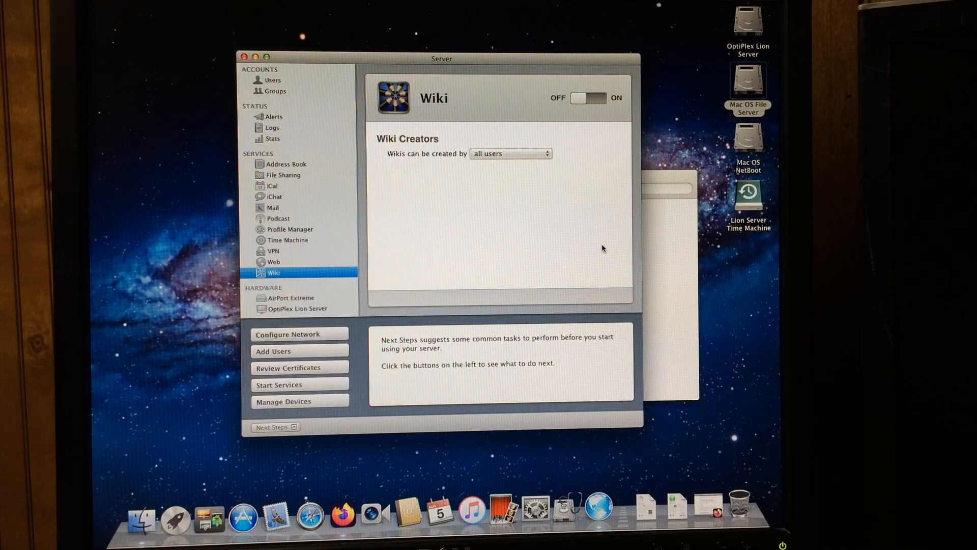
mouse_move(600, 520)
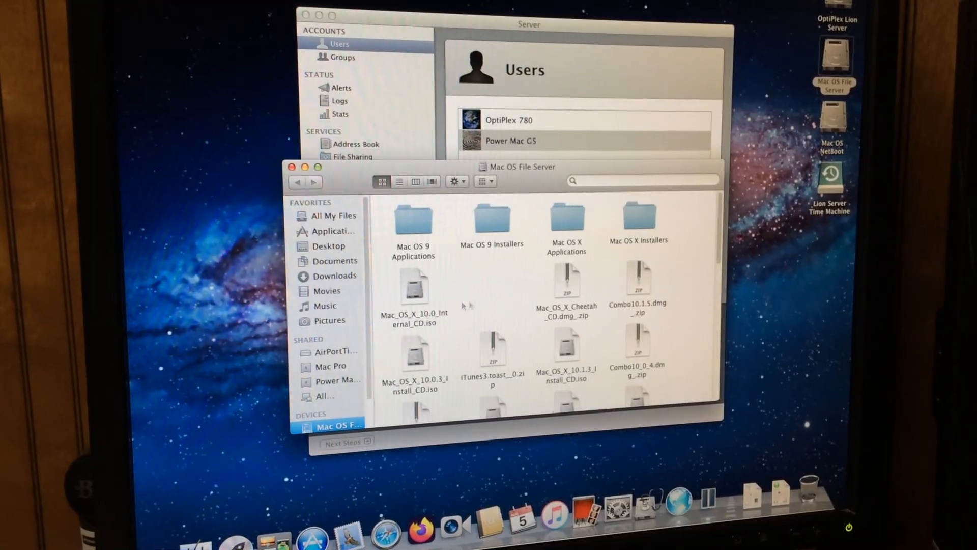
Scroll through the Mac OS X installer disk images and zip archives on Mac OS File Server
scroll(down, 3)
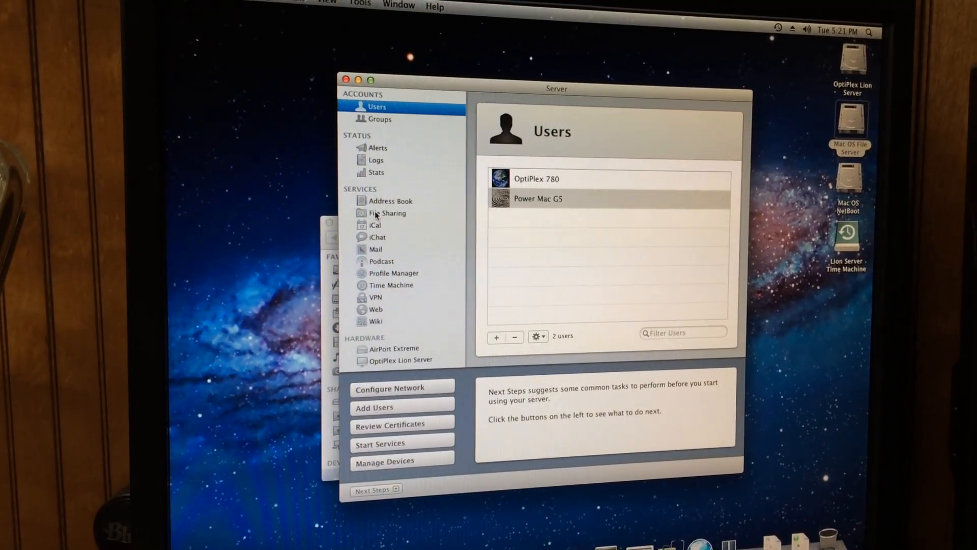
List the server's shared folders and edit the Mac OS X Installers access and AFP settings
click(388, 213)
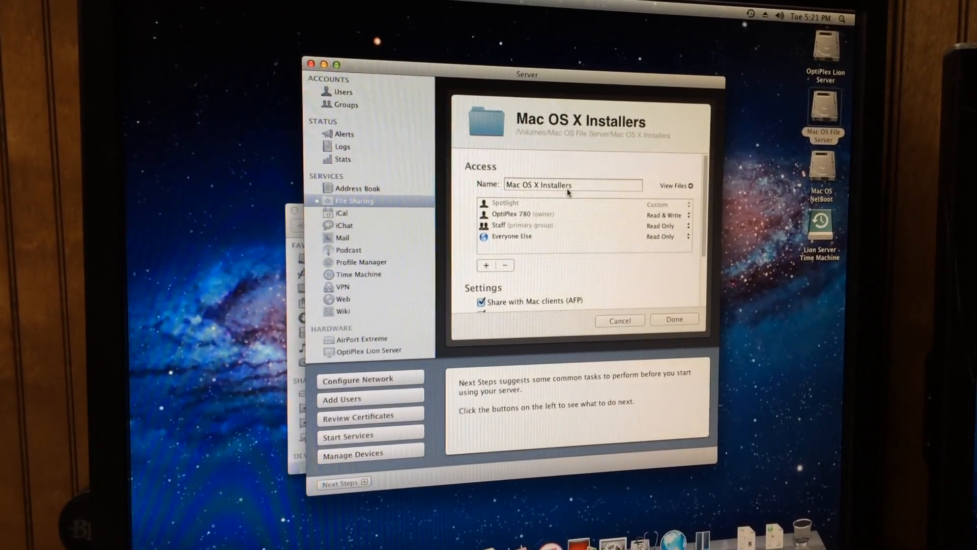
click(674, 319)
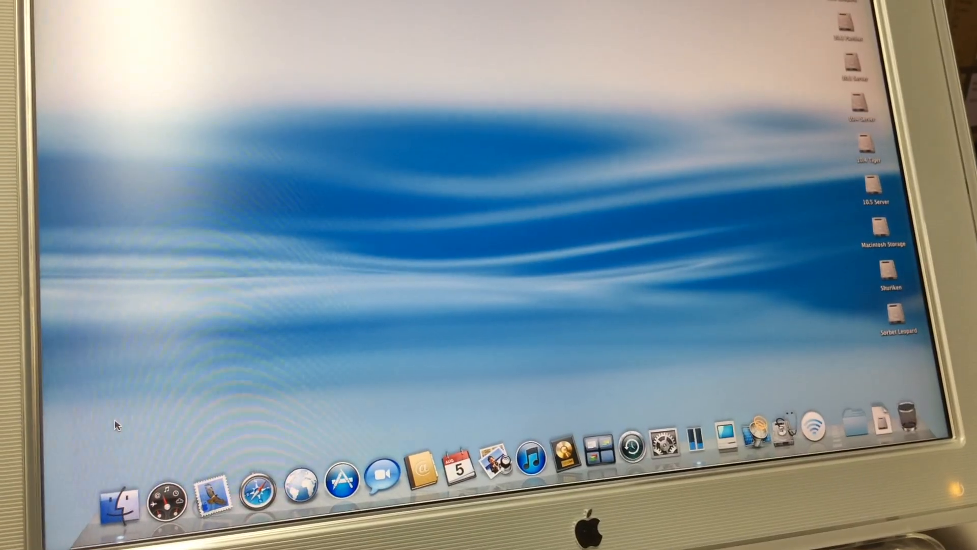
Connect the G5 to OptiPlex Lion Server in Finder and open the shared Mac OS X Installers folder
click(119, 509)
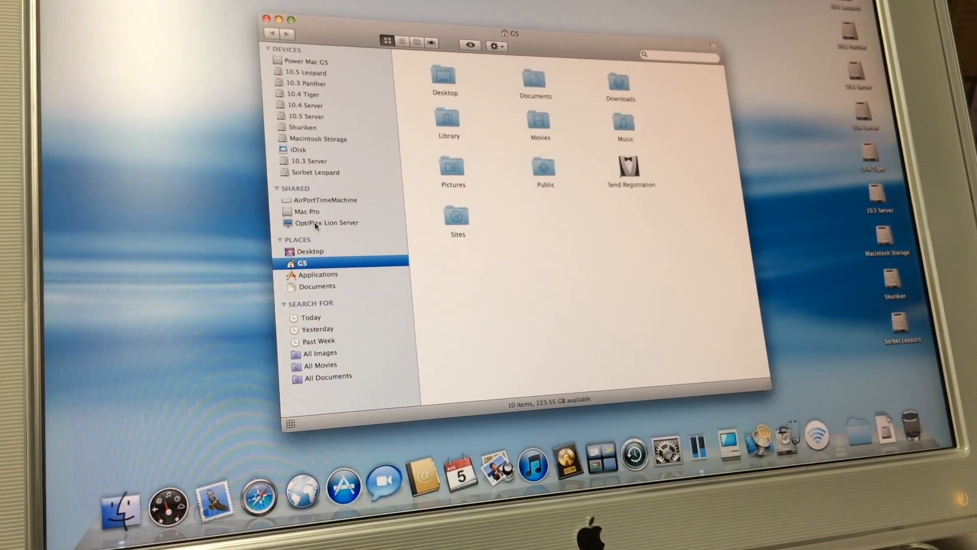
click(326, 223)
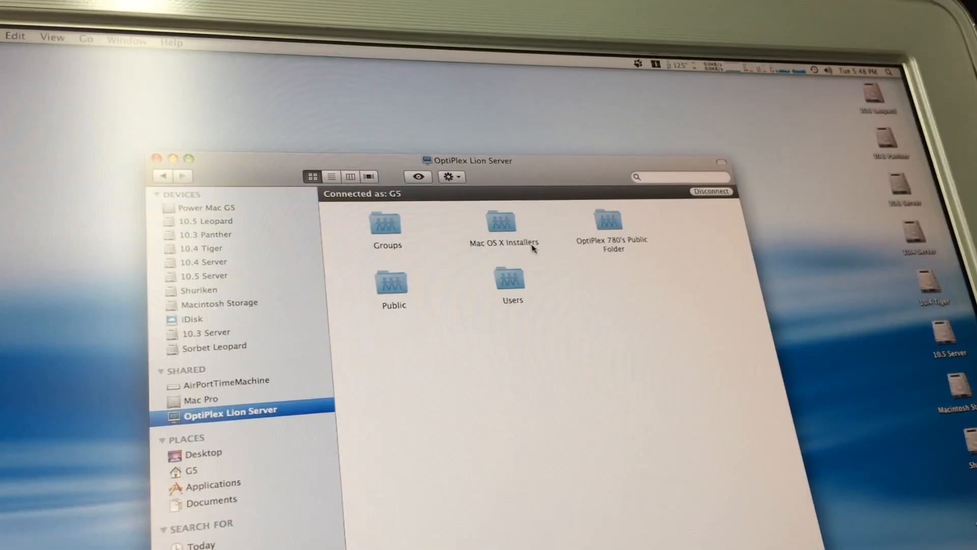
double_click(501, 221)
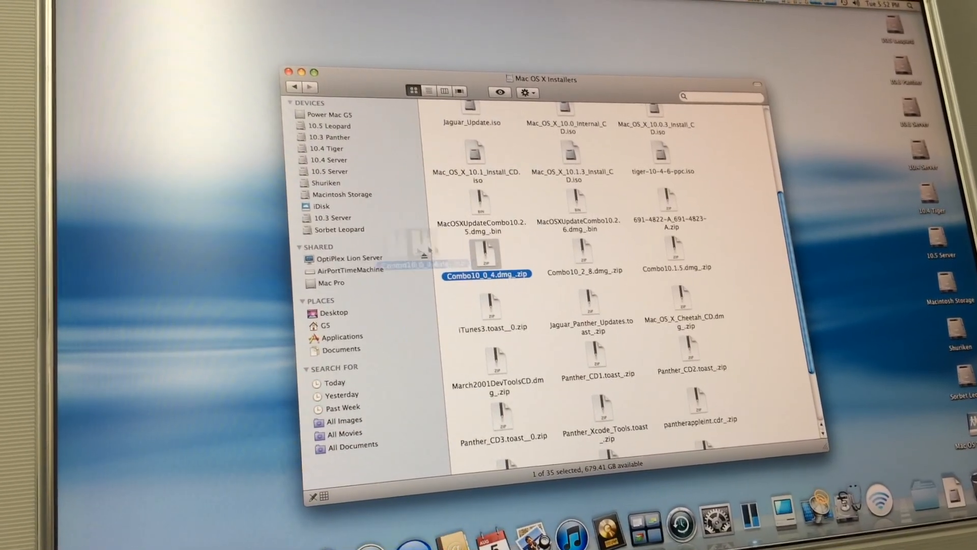
Drag Combo10_0_4.dmg_.zip from Mac OS X Installers onto the G5's local drive
drag(486, 274, 214, 249)
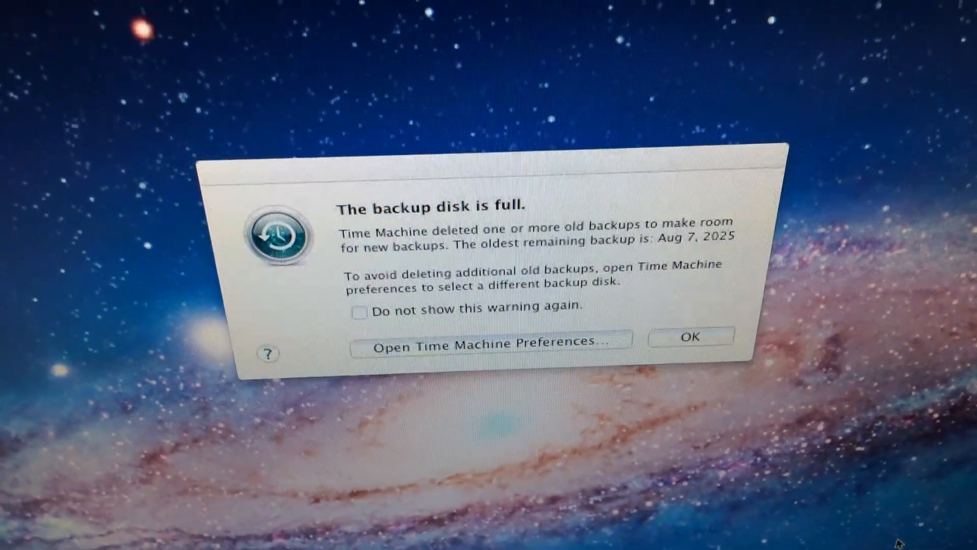
Answer the 'backup disk is full' alert with Open Time Machine Preferences
click(490, 344)
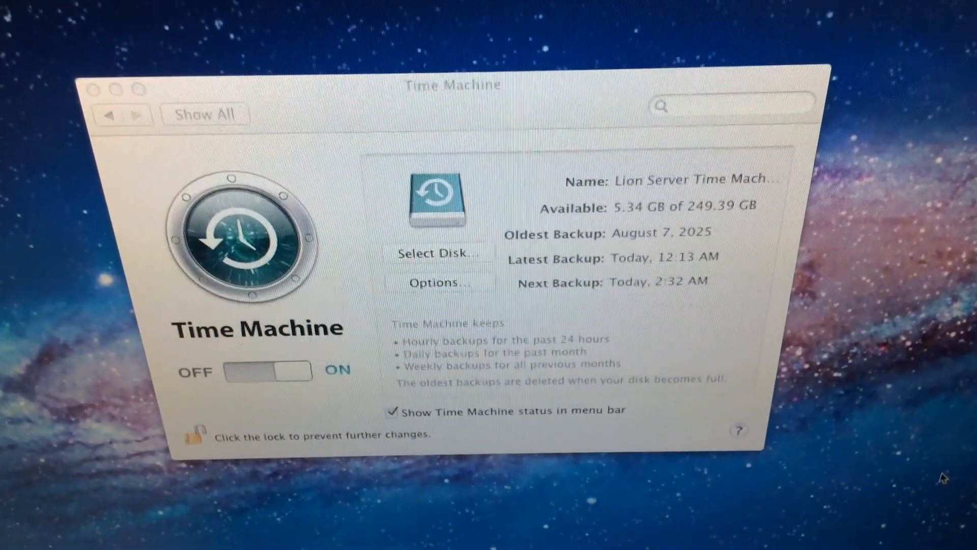
Show Time Machine's Options list of excluded items, estimating a 14.16 GB full backup
click(435, 283)
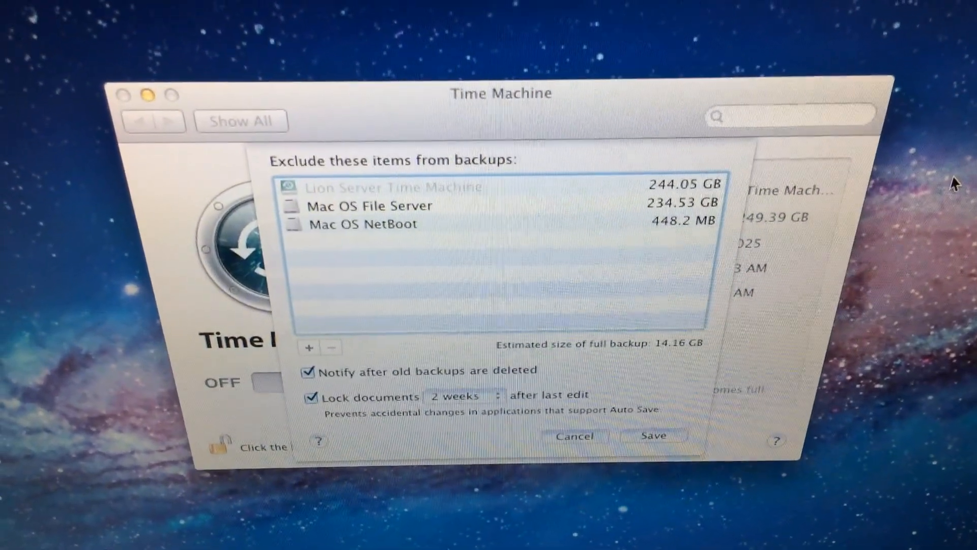